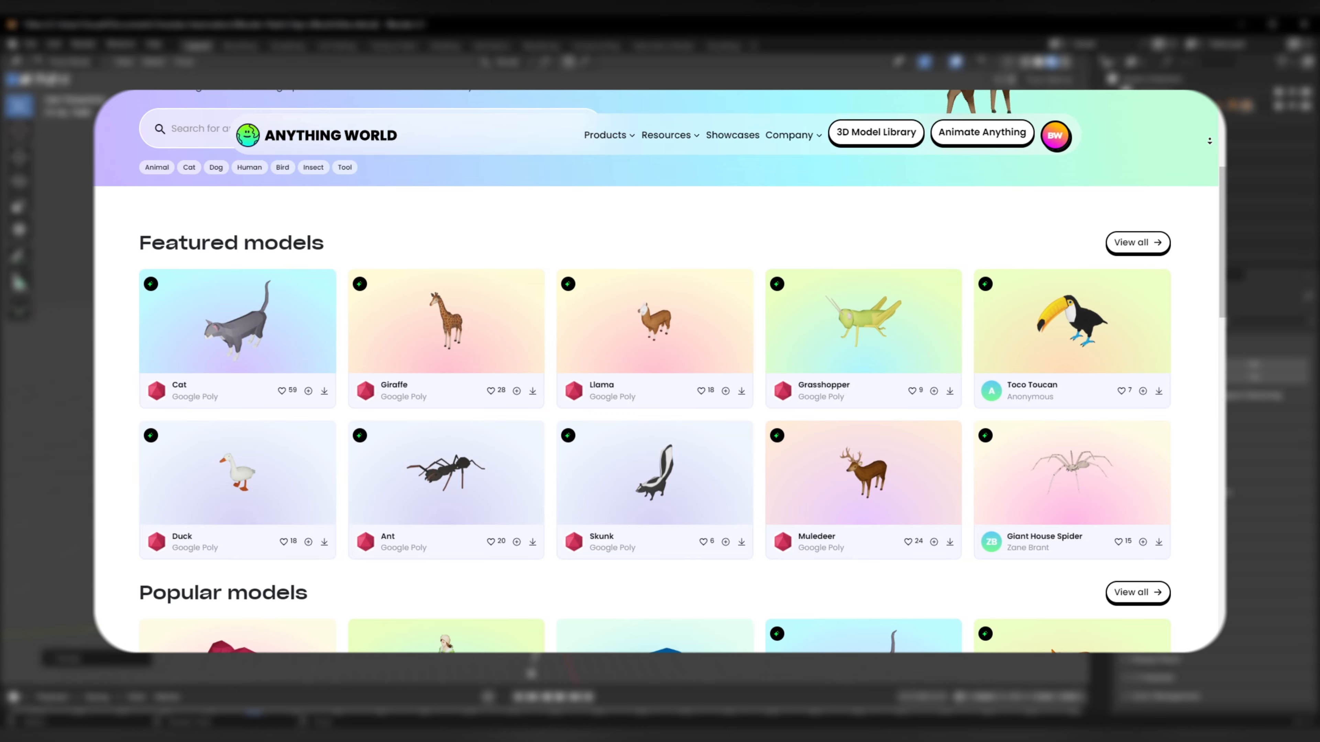
- Name the model Alien, mark it symmetric and credit Google Poly as author
{"action": "scroll", "scroll_direction": "down", "scroll_amount": 3}
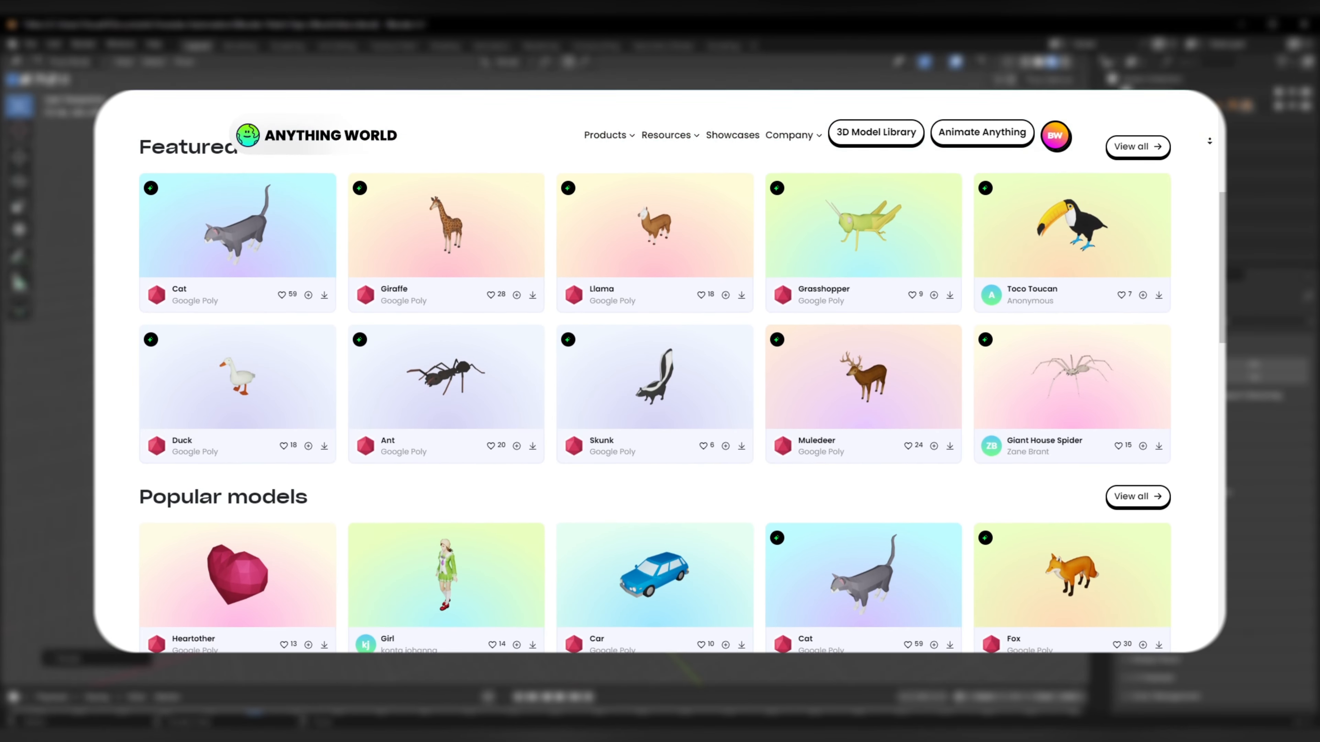
{"action": "scroll", "scroll_direction": "down", "scroll_amount": 3}
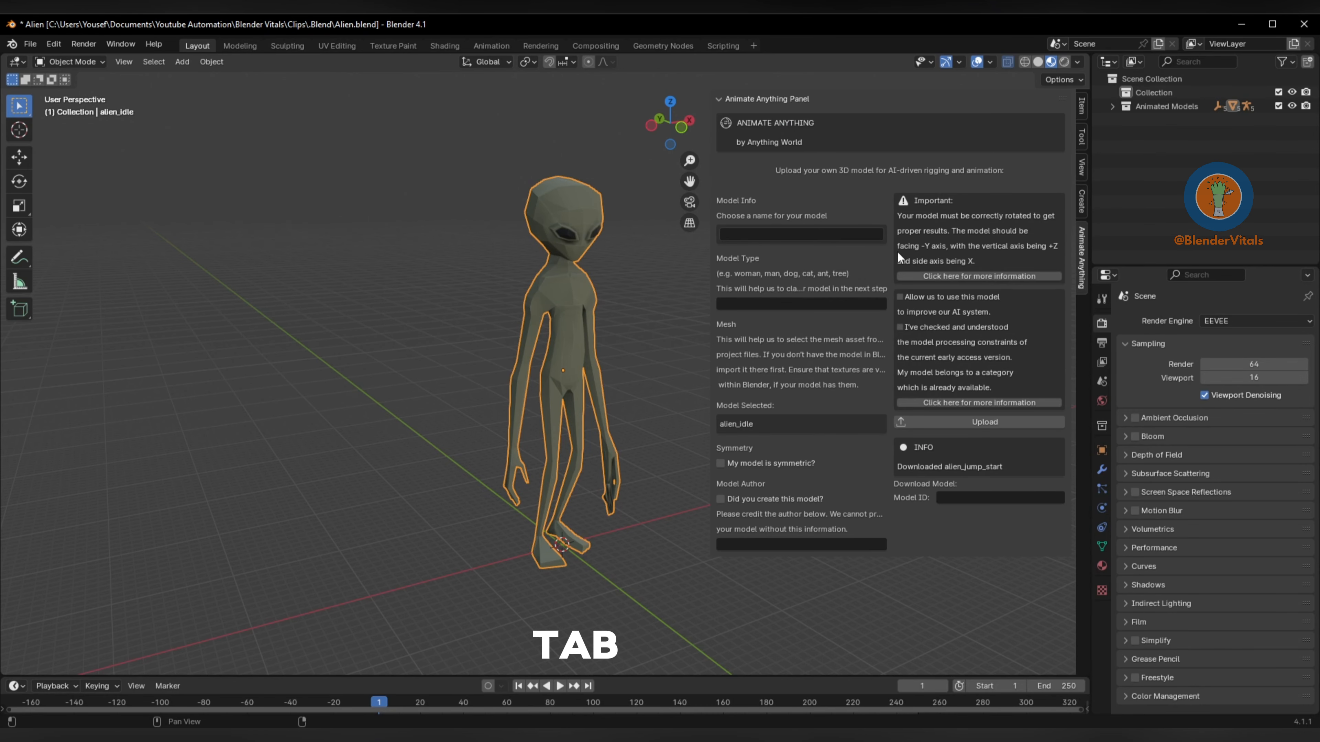
{"action": "type", "text": "Alien"}
{"action": "type", "text": "Biped"}
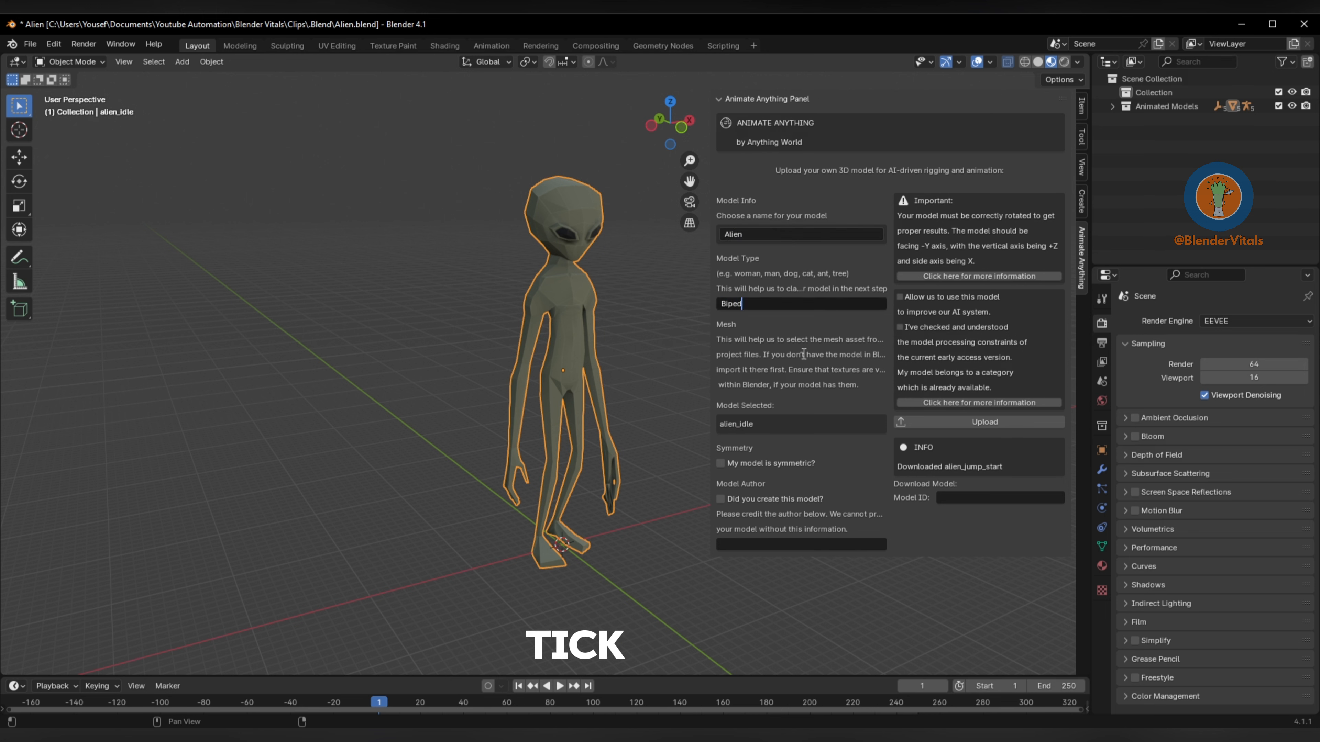
{"action": "left_click", "coordinate": [720, 462]}
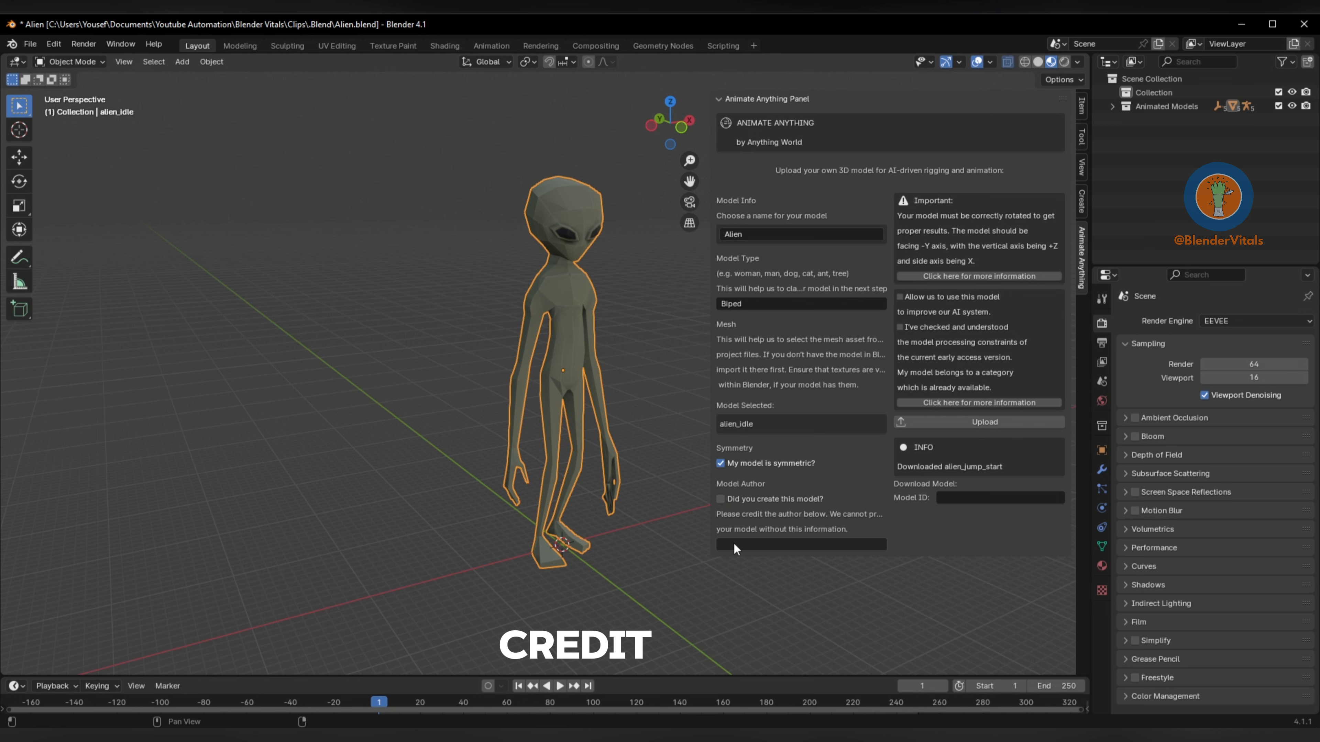
{"action": "type", "text": "Google Poly"}
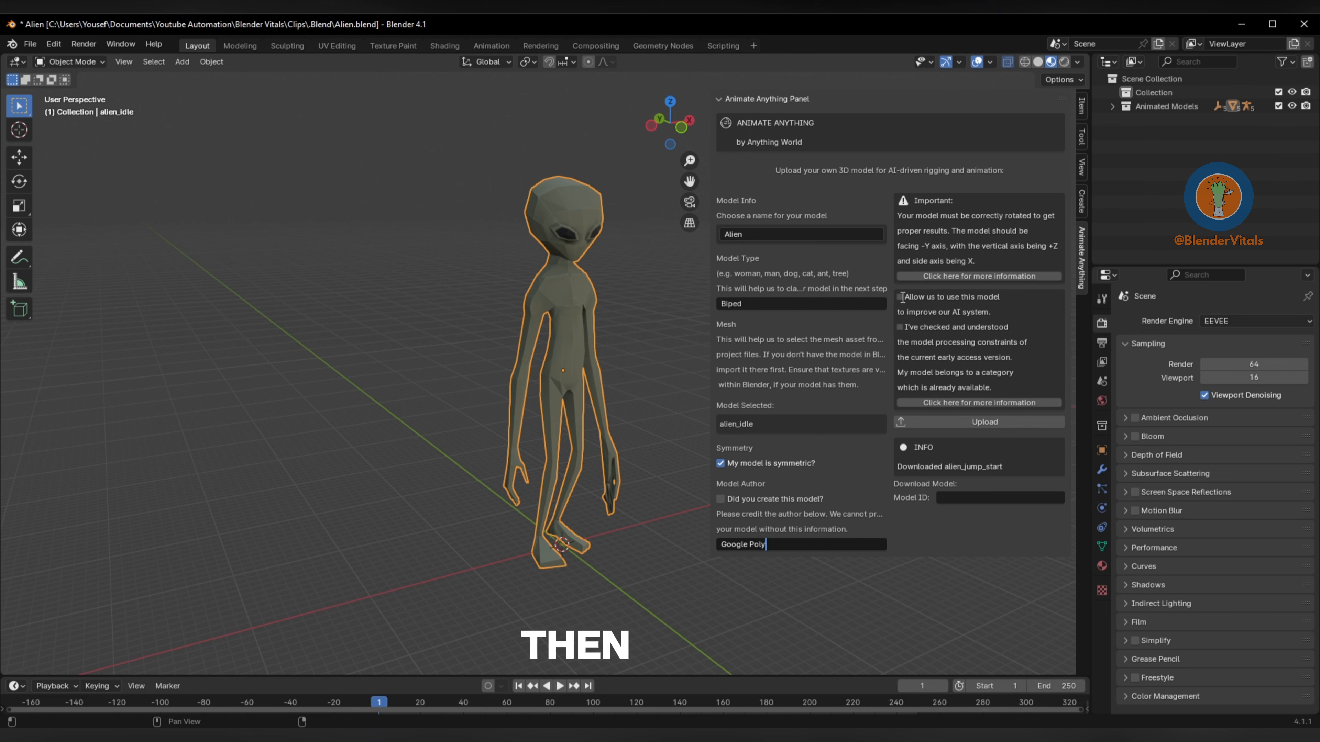
- Grant permission to use the model for AI and acknowledge the processing constraints
{"action": "left_click", "coordinate": [900, 296]}
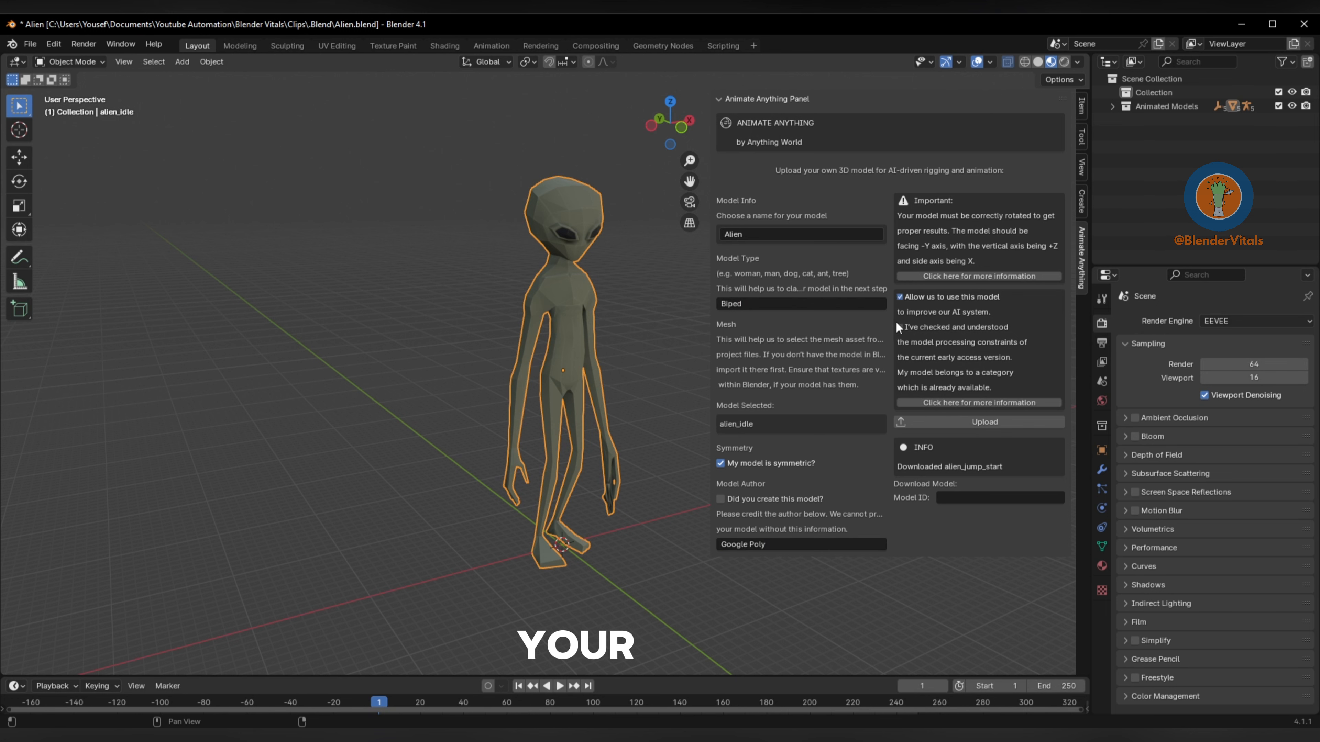
{"action": "left_click", "coordinate": [899, 328]}
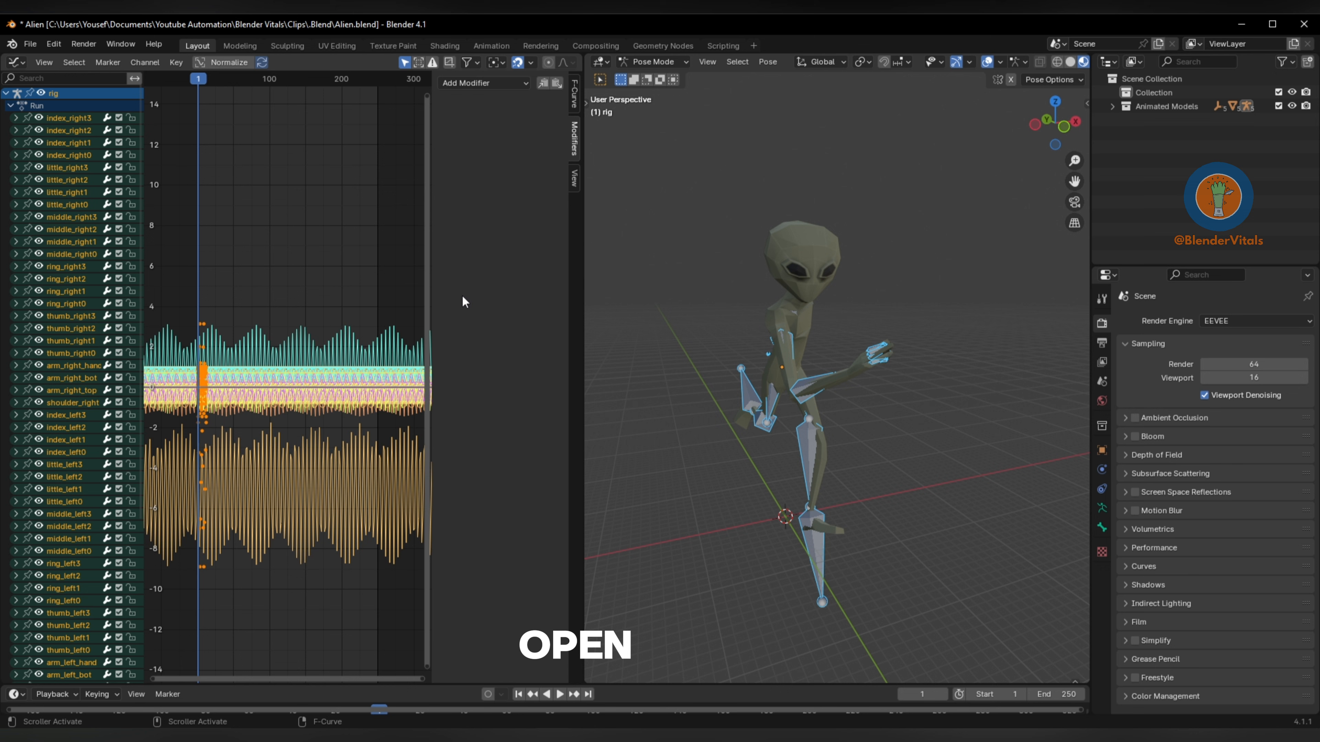
- Switch to working with the imported rig's actions
{"action": "left_click", "coordinate": [484, 82]}
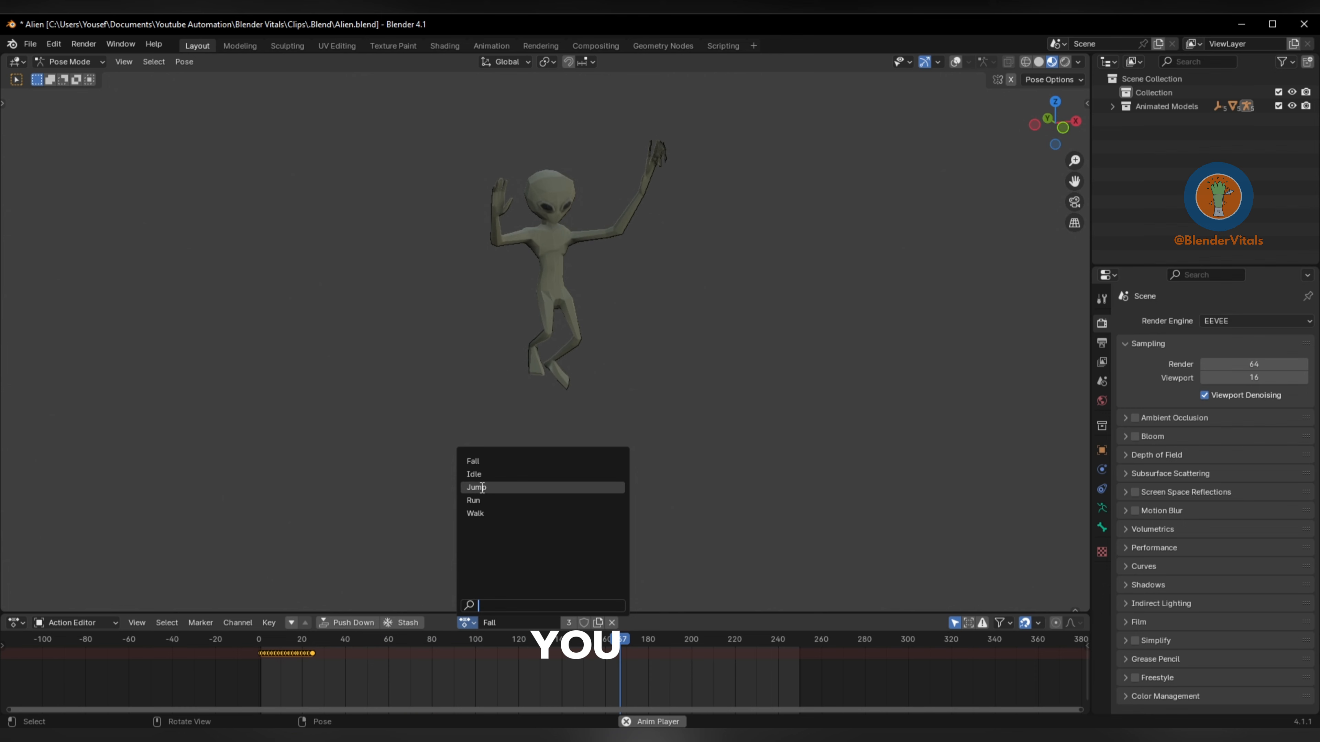
- Assign the Run action to the alien rig from the action list
{"action": "left_click", "coordinate": [476, 488]}
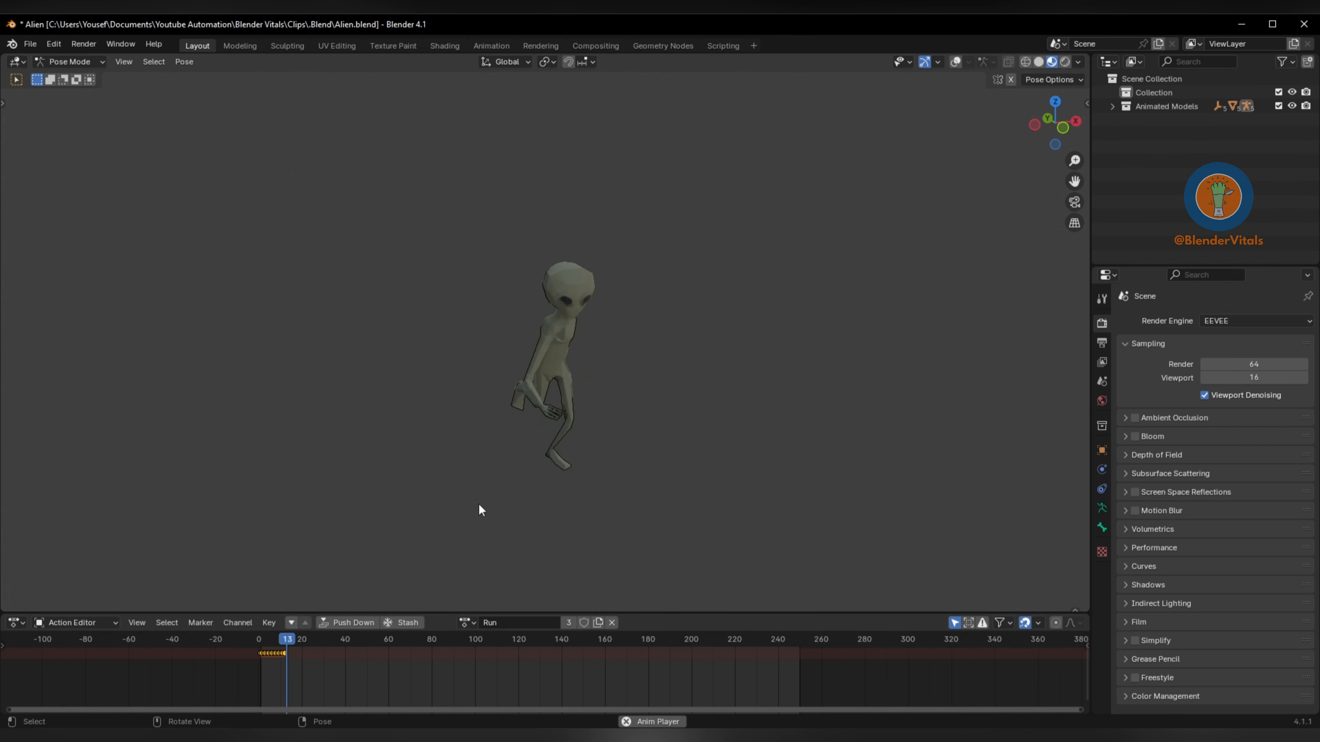
{"action": "left_click", "coordinate": [465, 623]}
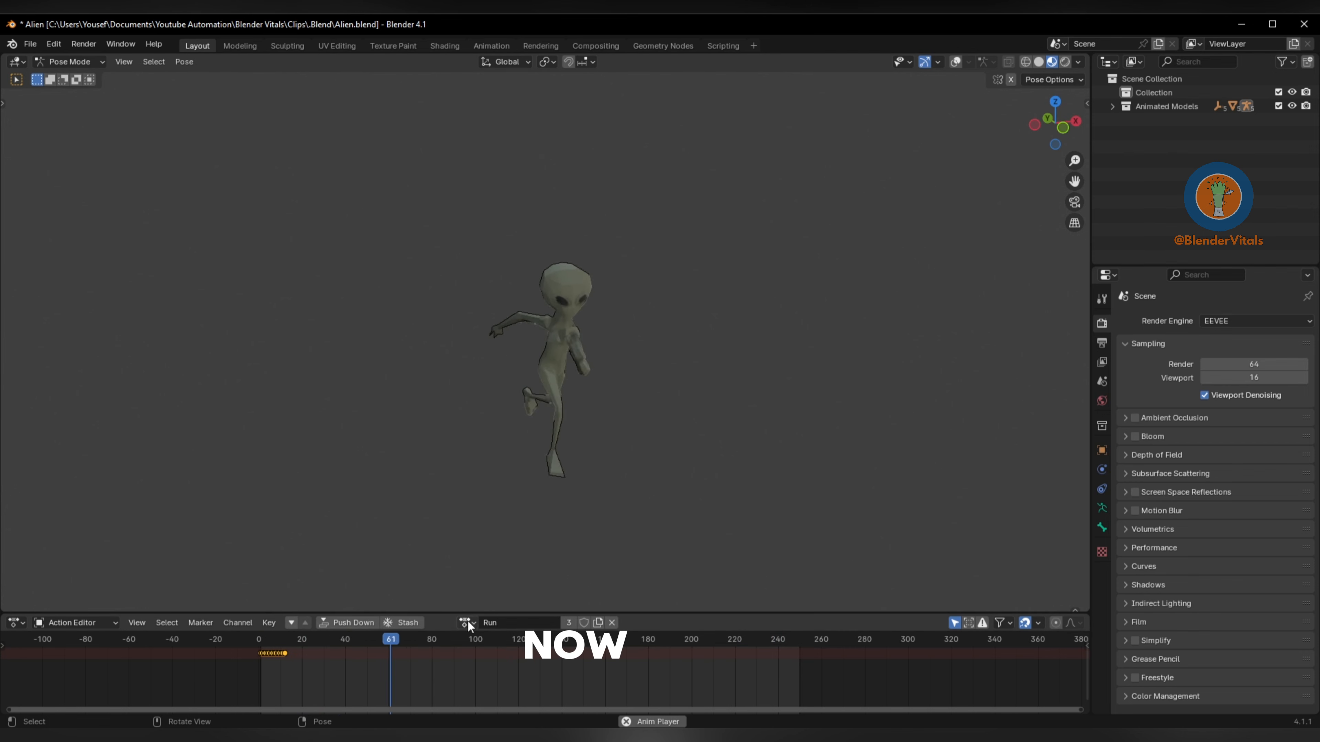